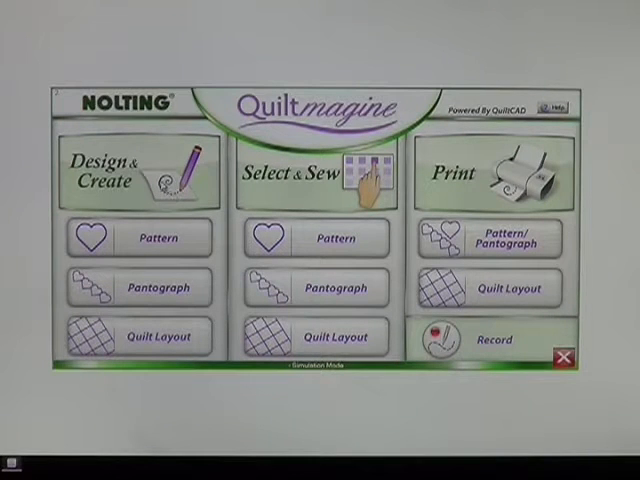
- Start a new design from the home screen to reach the empty drawing grid
click(136, 236)
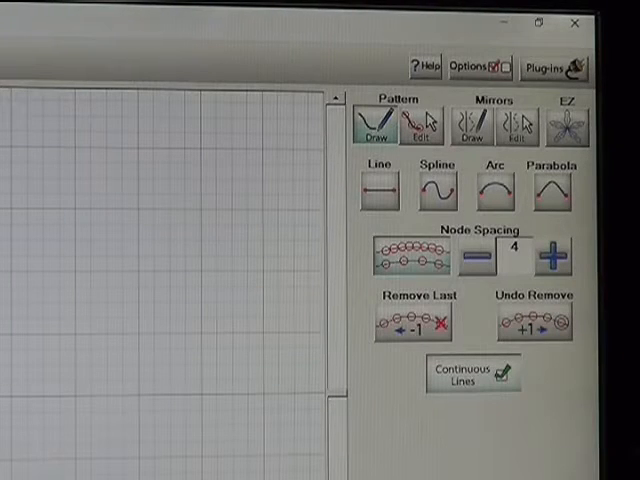
mouse_move(184, 410)
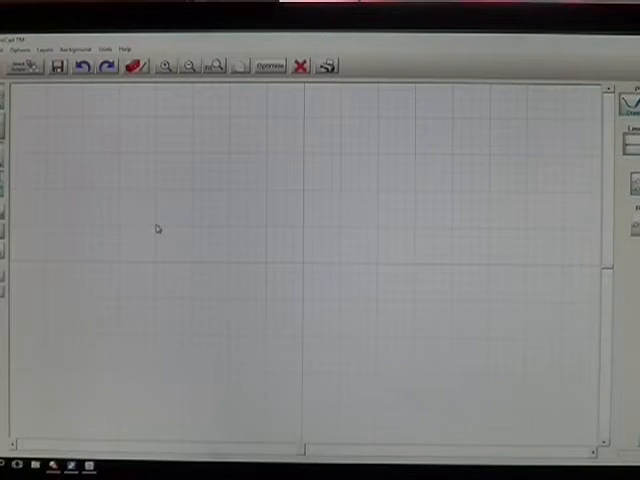
- Draw a short straight horizontal line of nodes left of the grid centre
drag(150, 228, 264, 232)
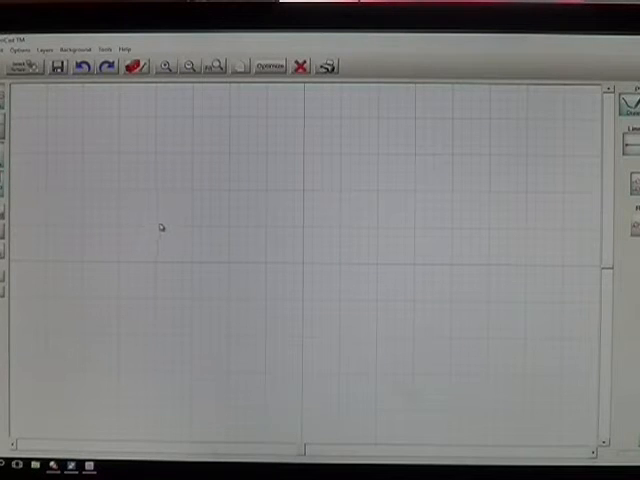
drag(156, 228, 228, 232)
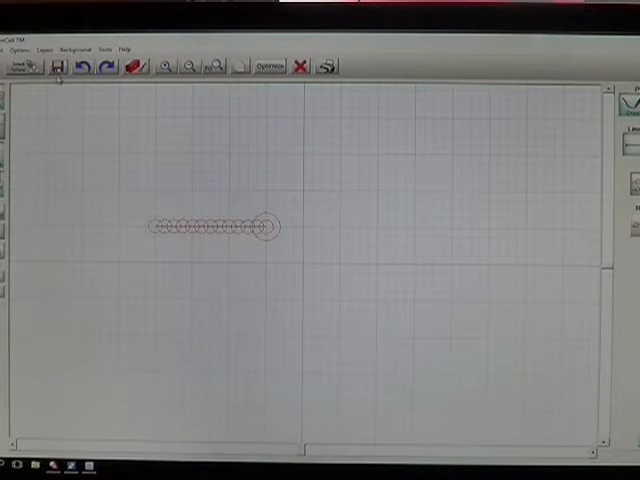
mouse_move(56, 66)
text(basti)
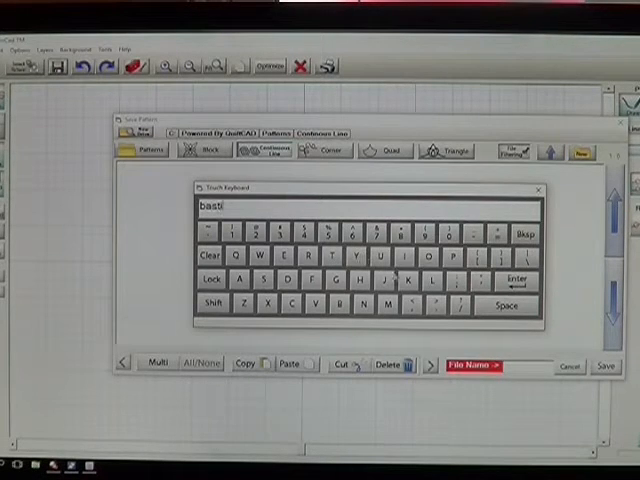
- Name the continuous line design starting 'basin' and save it
click(360, 280)
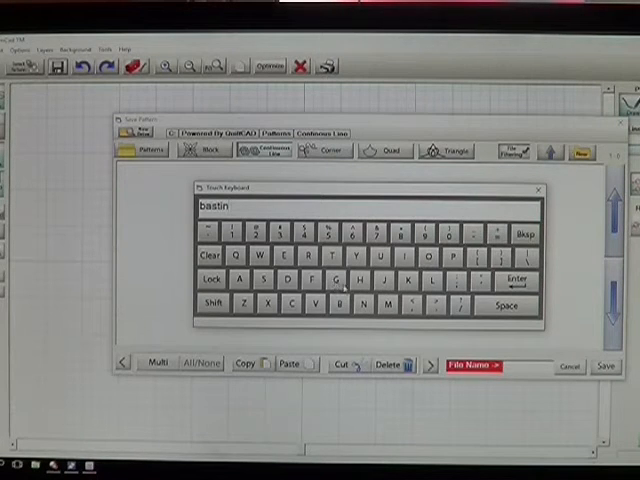
click(356, 280)
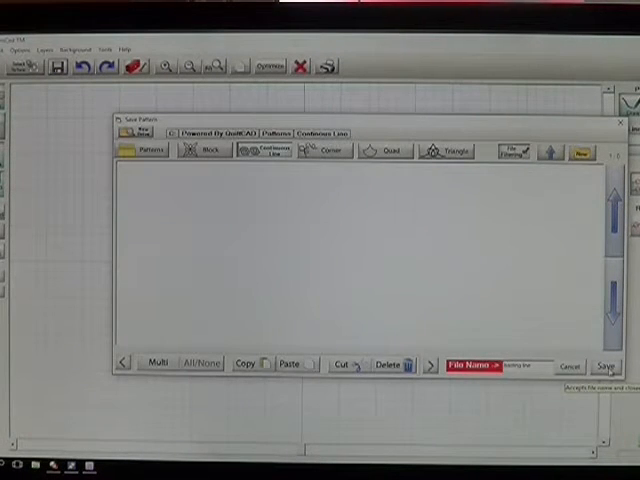
click(606, 364)
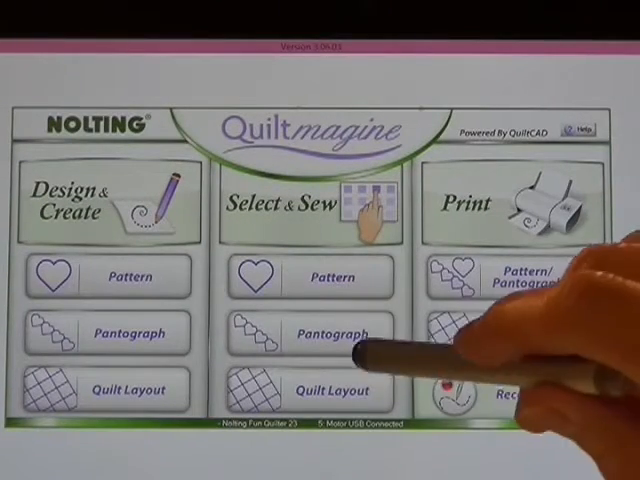
- Load the saved basting line as a pantograph into the sewing workspace
click(324, 276)
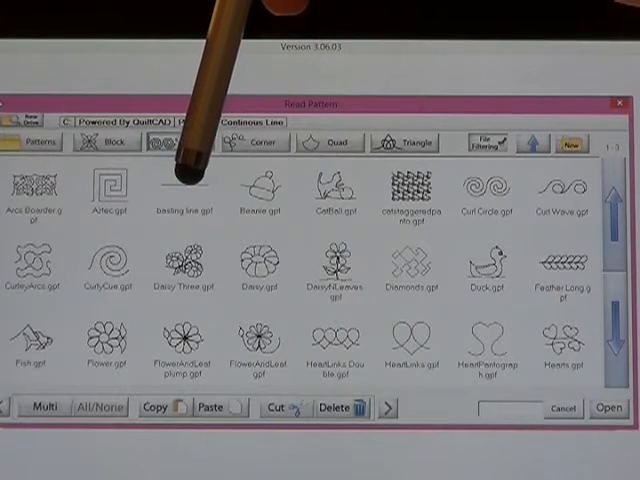
mouse_move(190, 150)
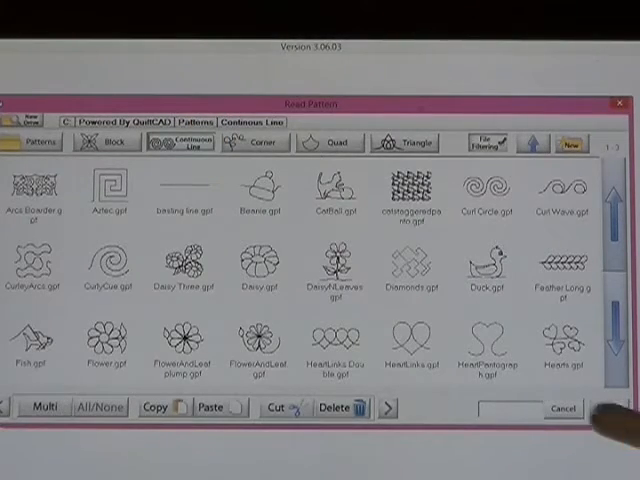
click(184, 186)
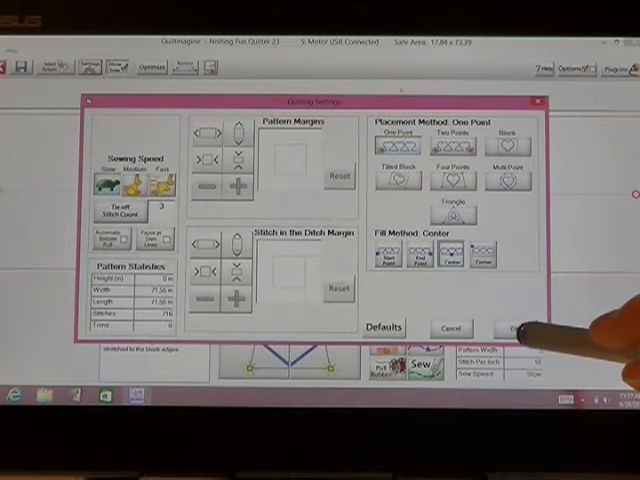
- Confirm One Point placement with Center fill and return to the sewing screen
click(510, 328)
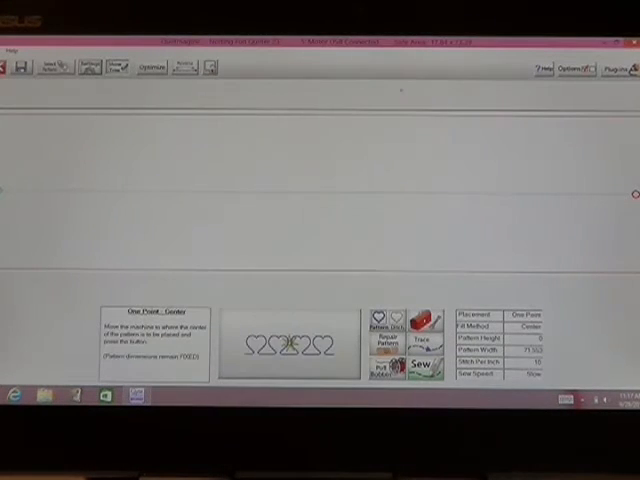